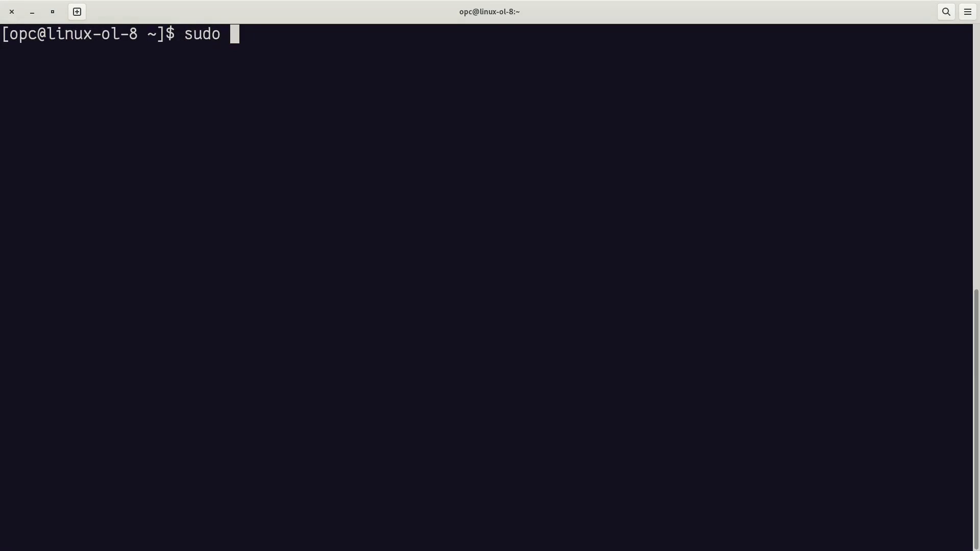
Run 'sudo dnf install mysql-server' to preview the default 8.0.32 packages, then decline
text(d)
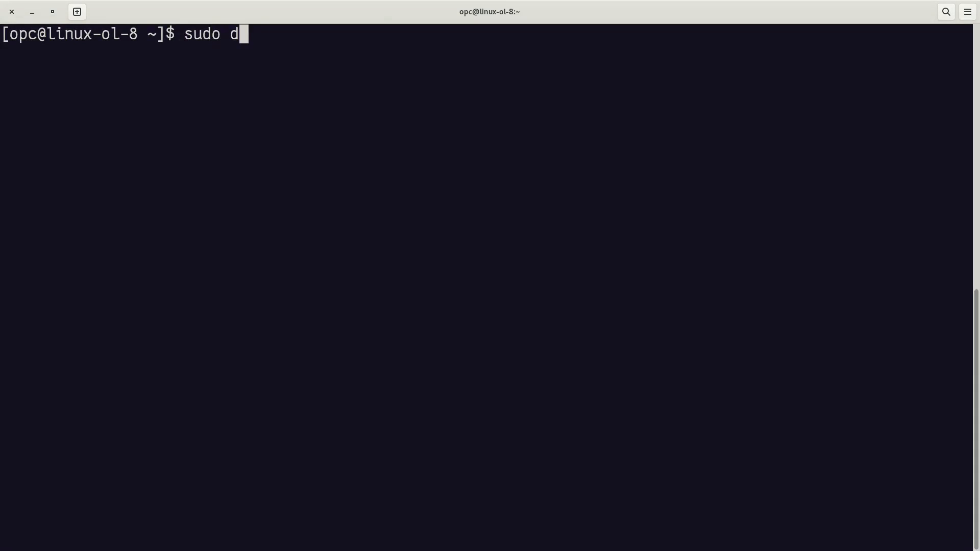
text(nf inst)
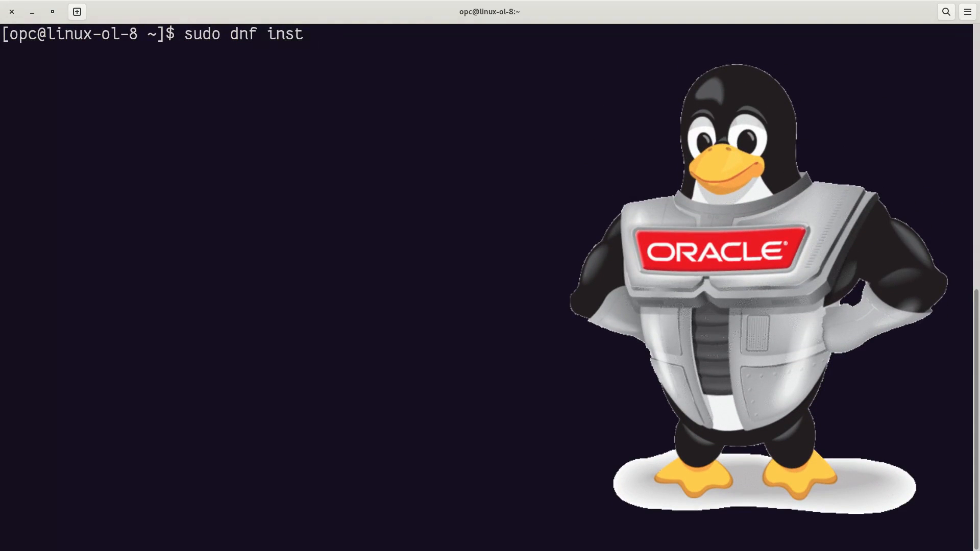
text(all)
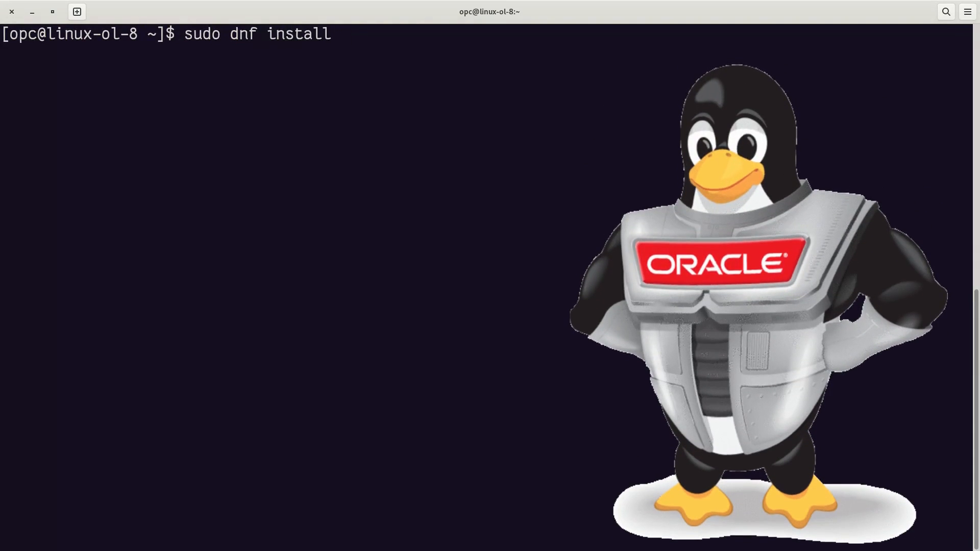
text(mysql-se)
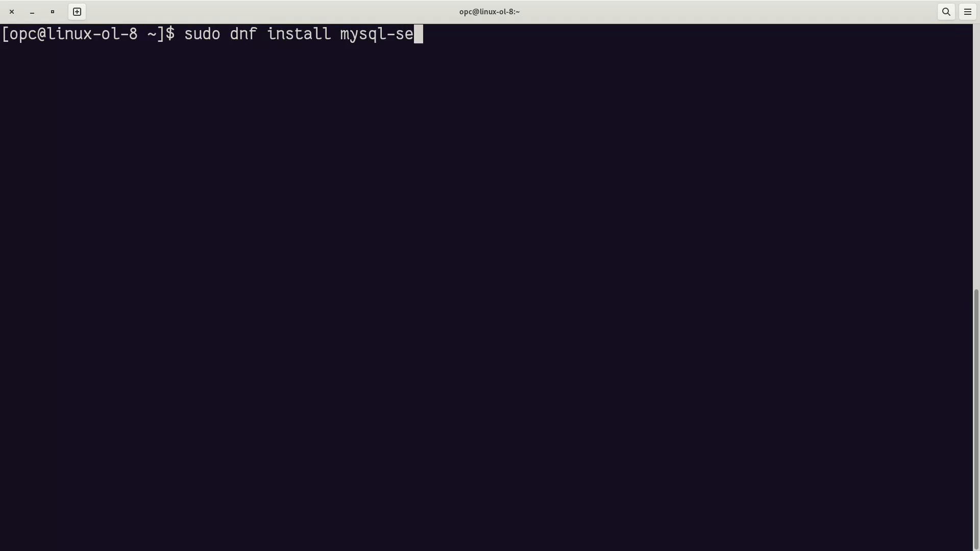
key(Return)
text(d)
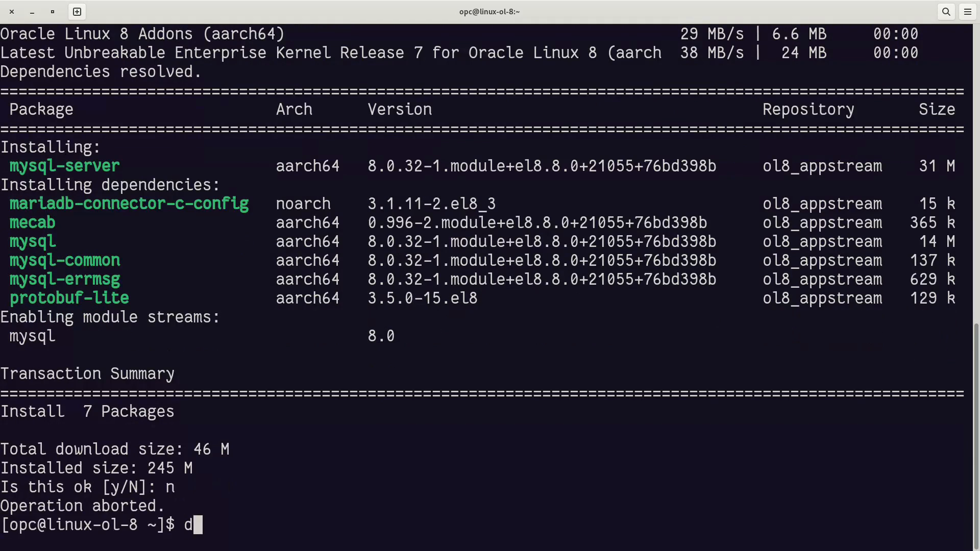
Run 'dnf module list mysql' to see the 8.0 stream marked as default
text(nf mod)
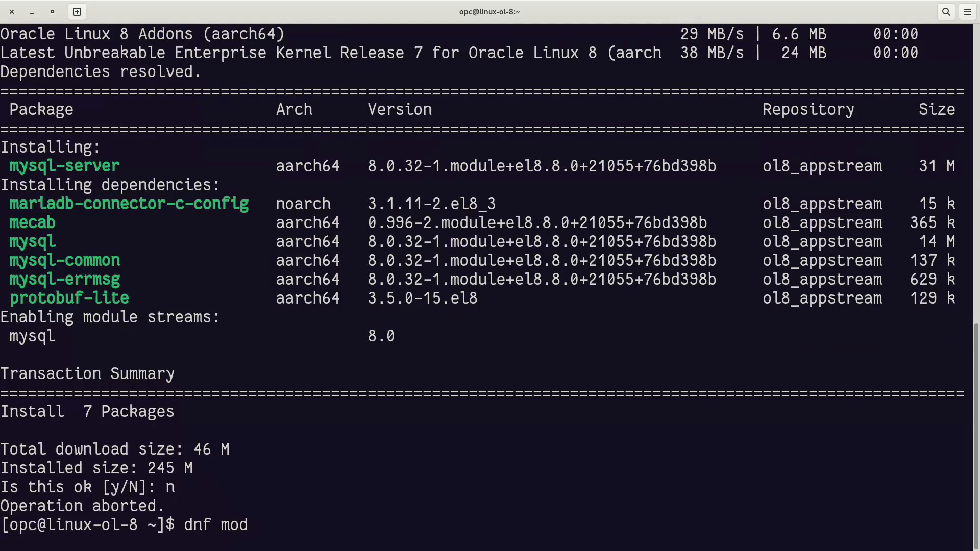
text(ule list)
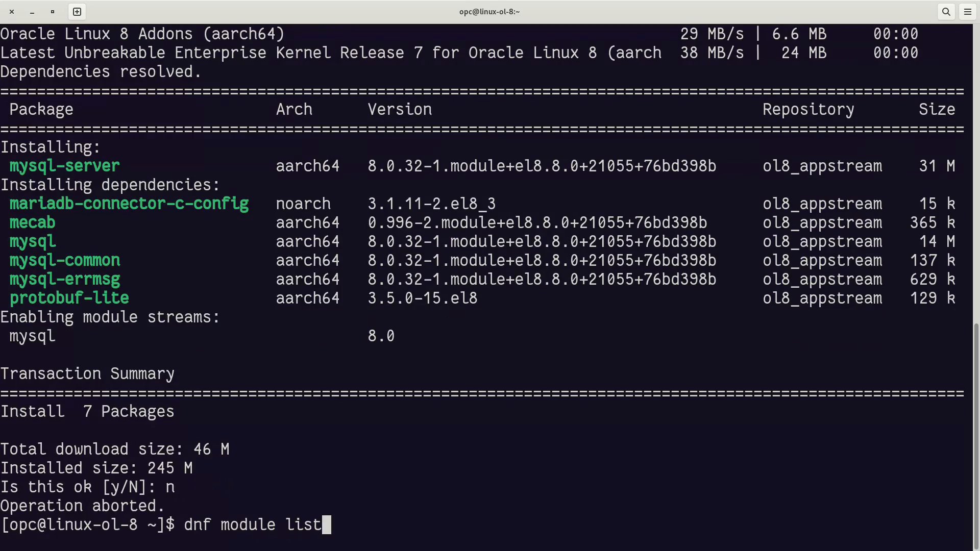
text(mysql)
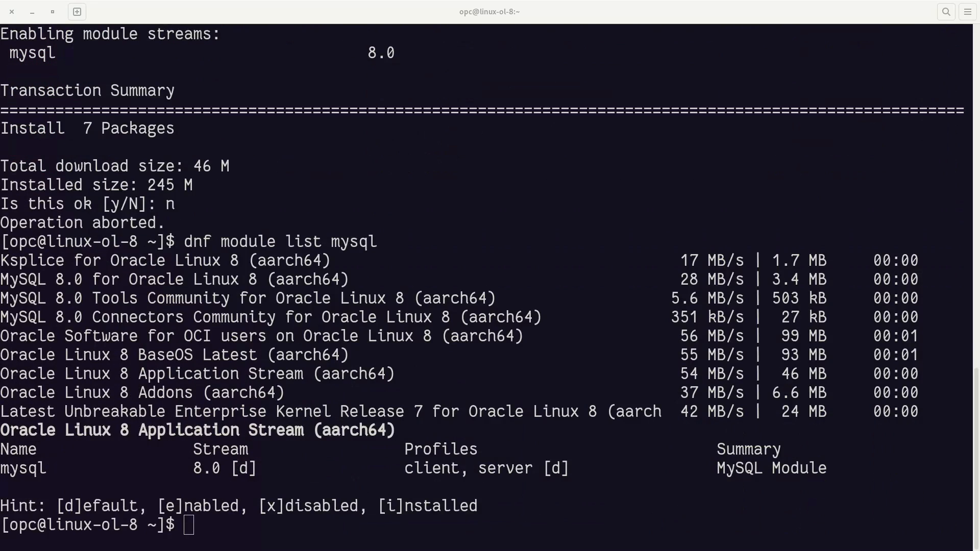
Run 'dnf module disable mysql', which fails without superuser privileges
text(dnf)
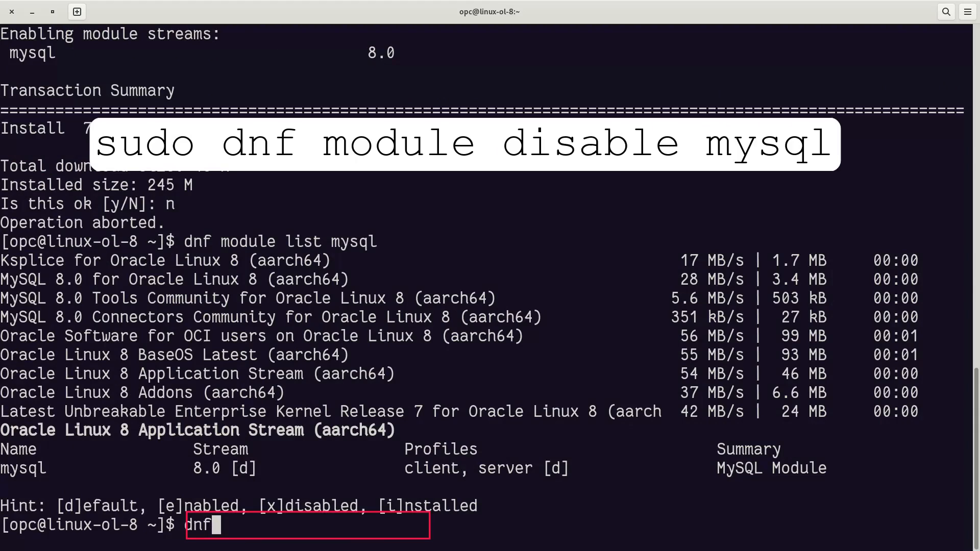
text(module disa)
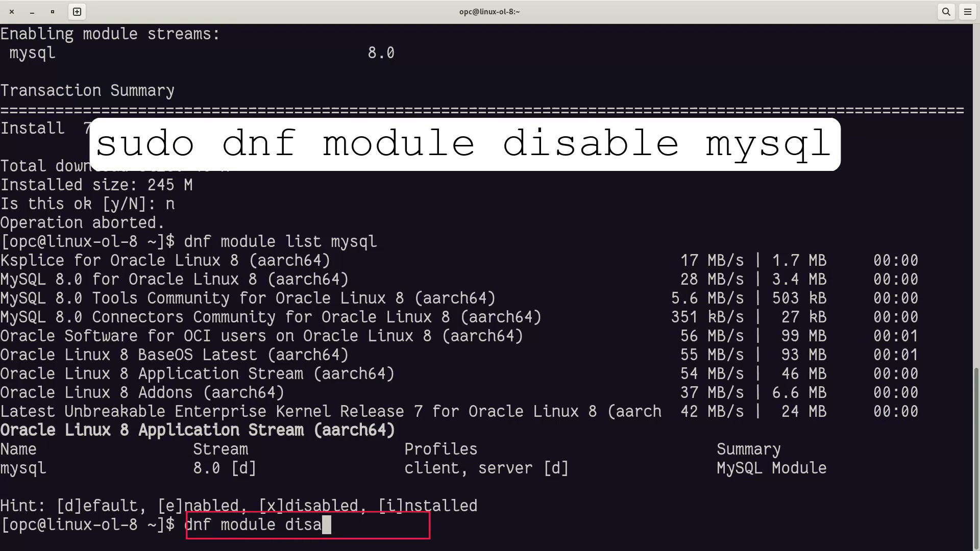
text(ble mysq)
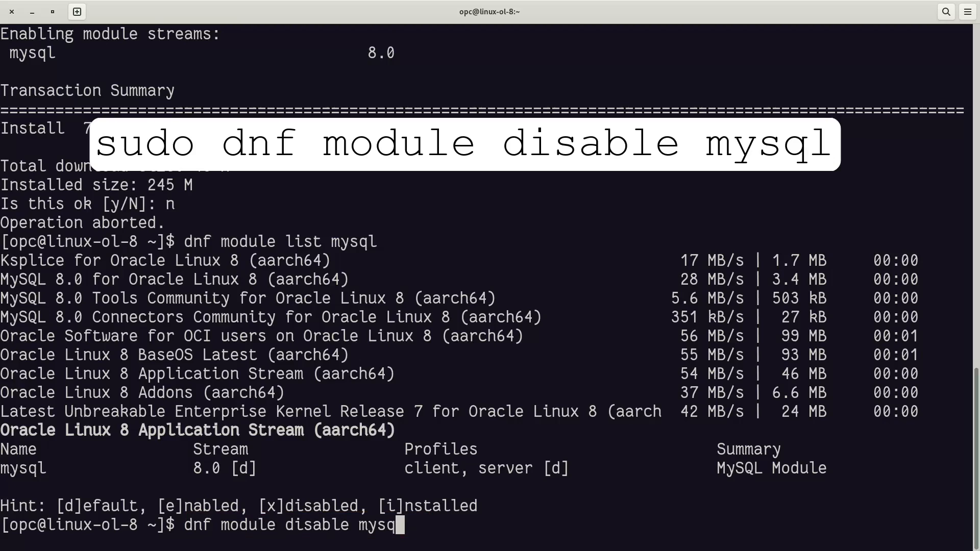
key(Return)
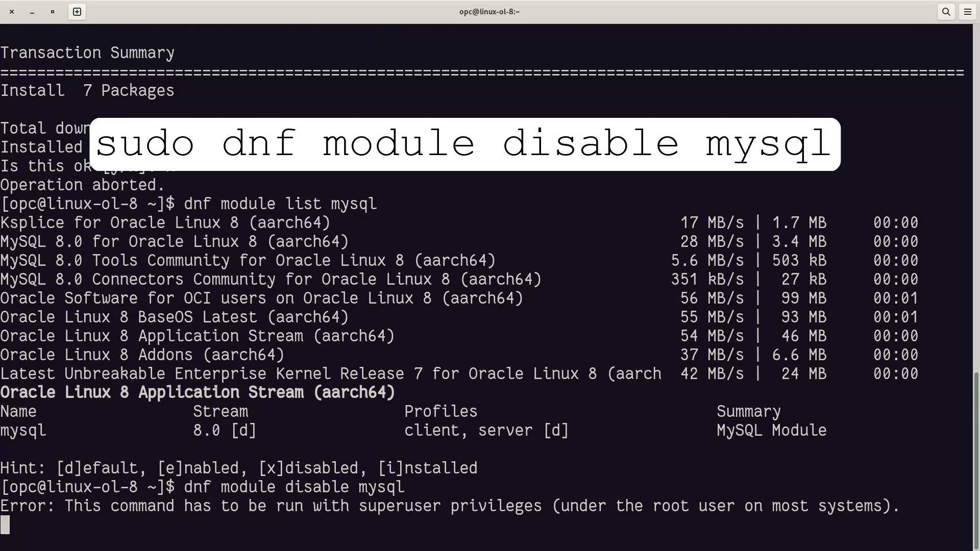
Rerun 'sudo dnf module disable mysql' and confirm with y
text(dnf module disable mysql)
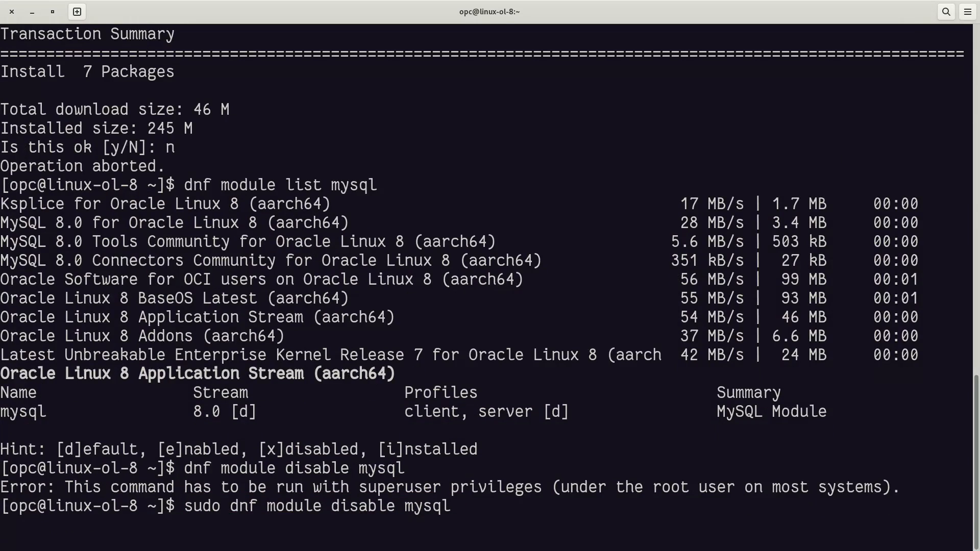
key(Return)
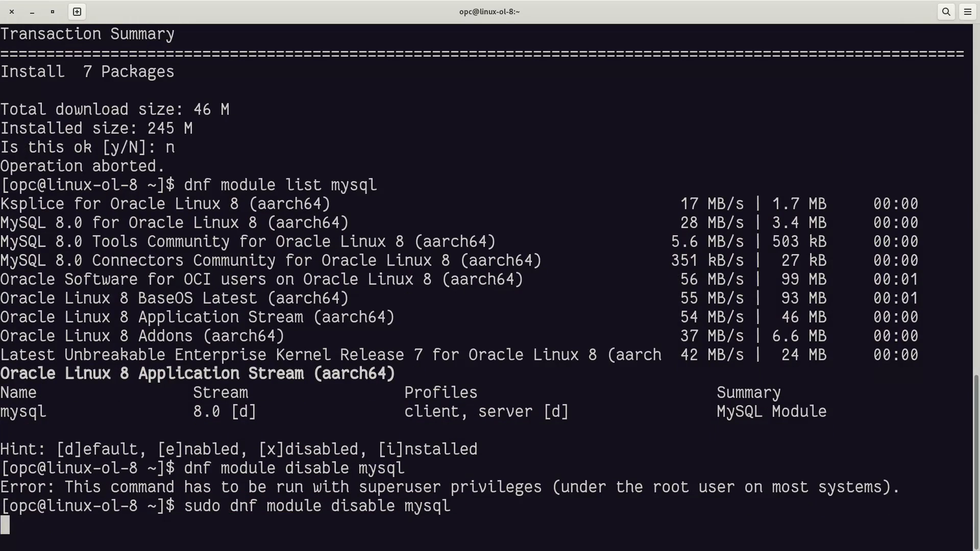
key(Return)
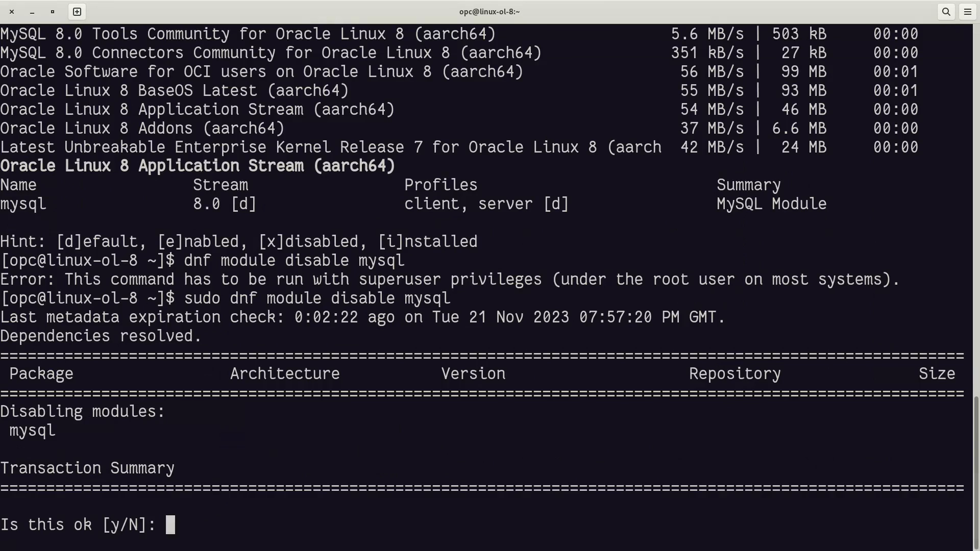
text(y)
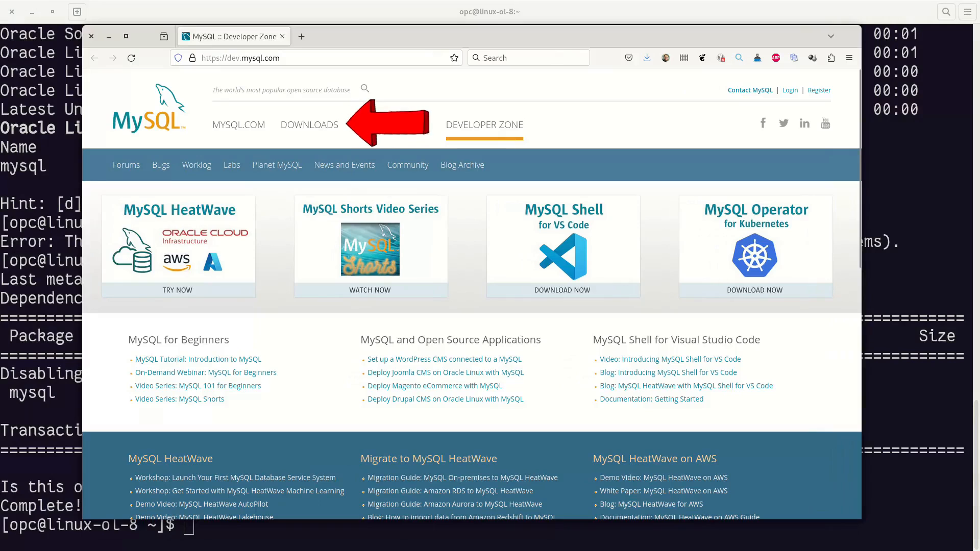
Navigate Downloads > MySQL Community (GPL) Downloads > MySQL Yum Repository
click(308, 125)
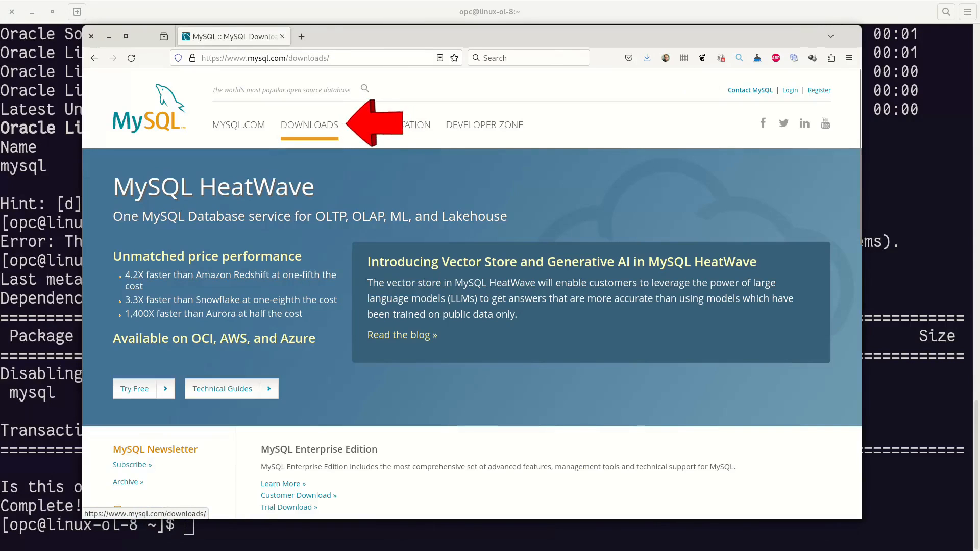
scroll(down, 3)
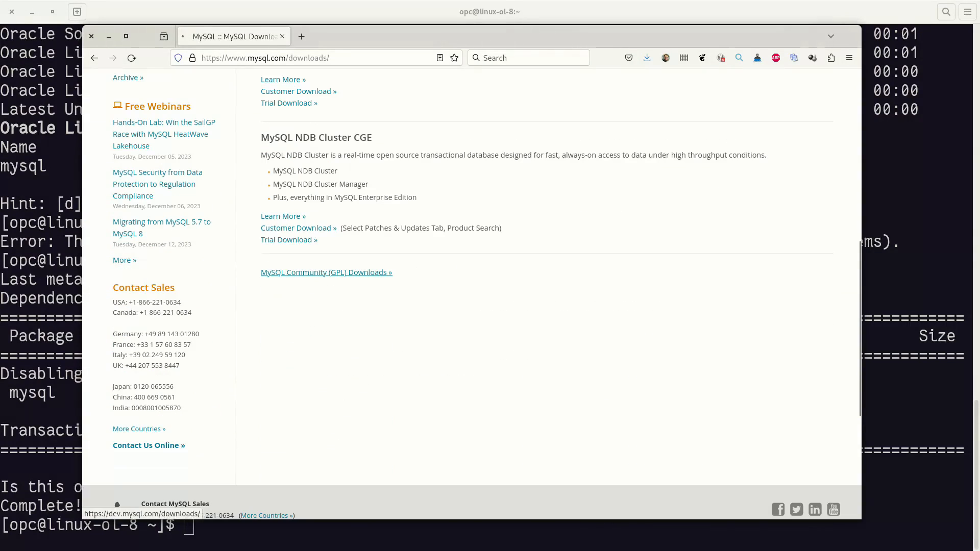
click(326, 272)
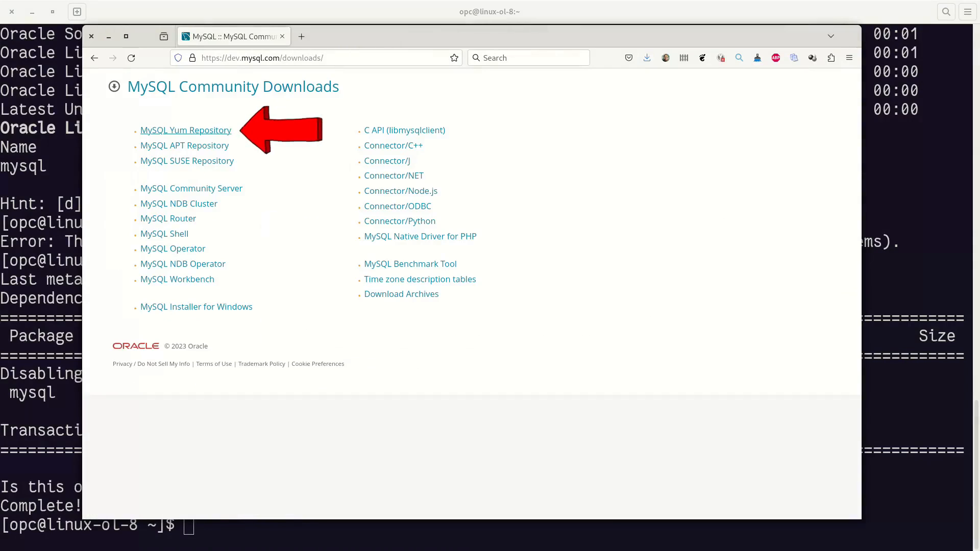
click(186, 130)
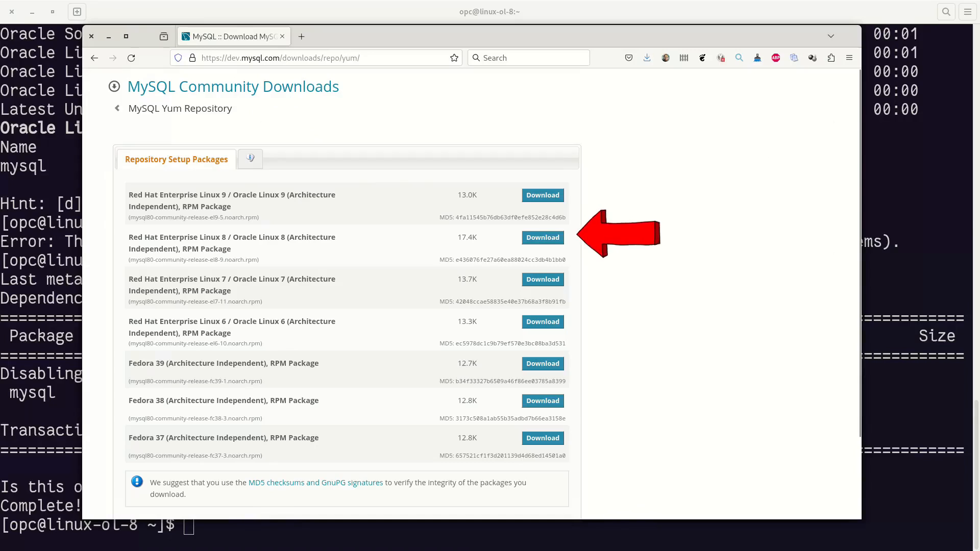
Start the EL8 package download and copy the no-login download link address
click(542, 238)
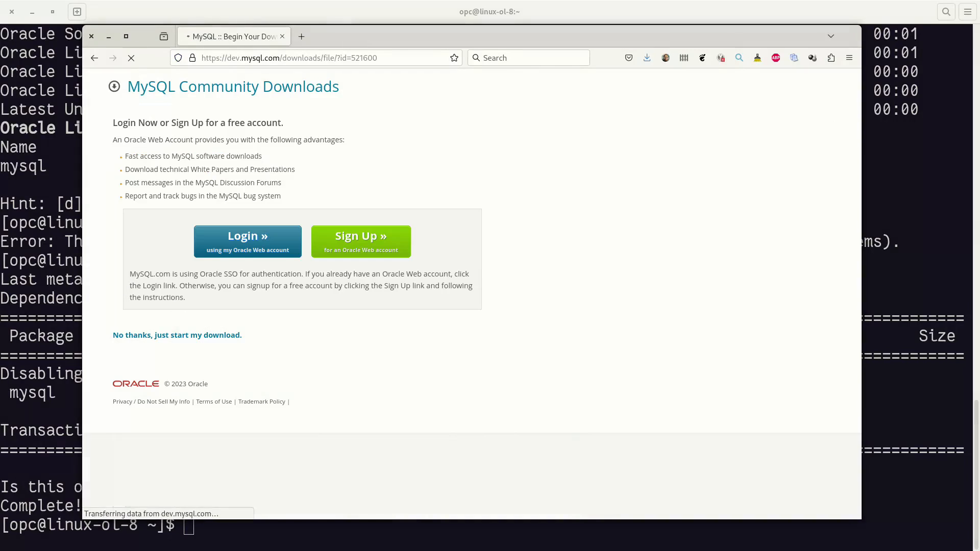
right_click(177, 335)
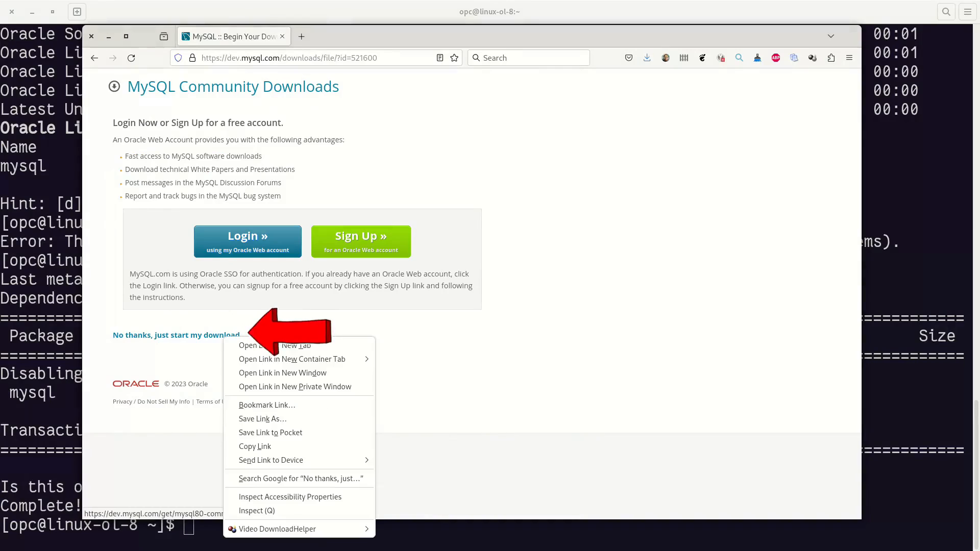
key(Escape)
text(rpm)
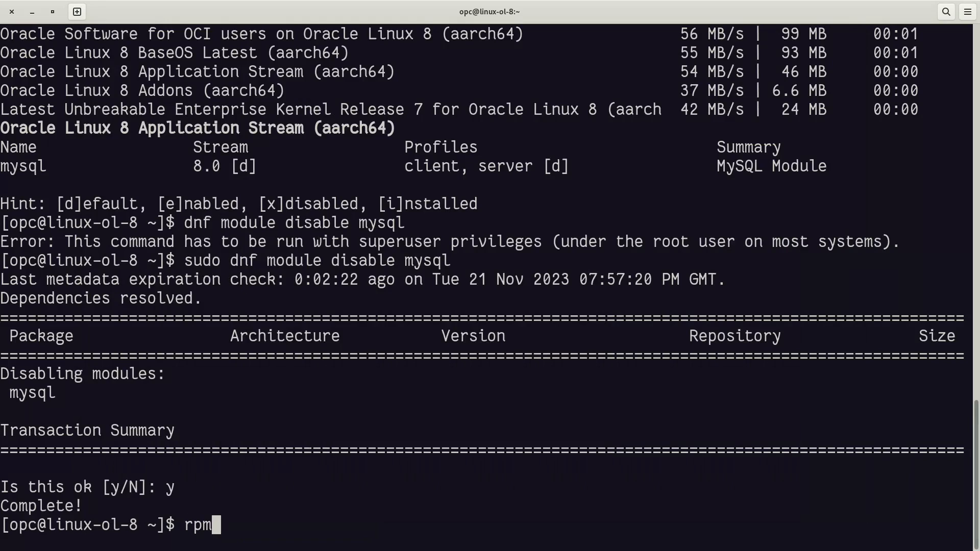
Install mysql80-community-release-el8-9.noarch.rpm via 'sudo rpm -ivh' from the copied URL
text(-iv)
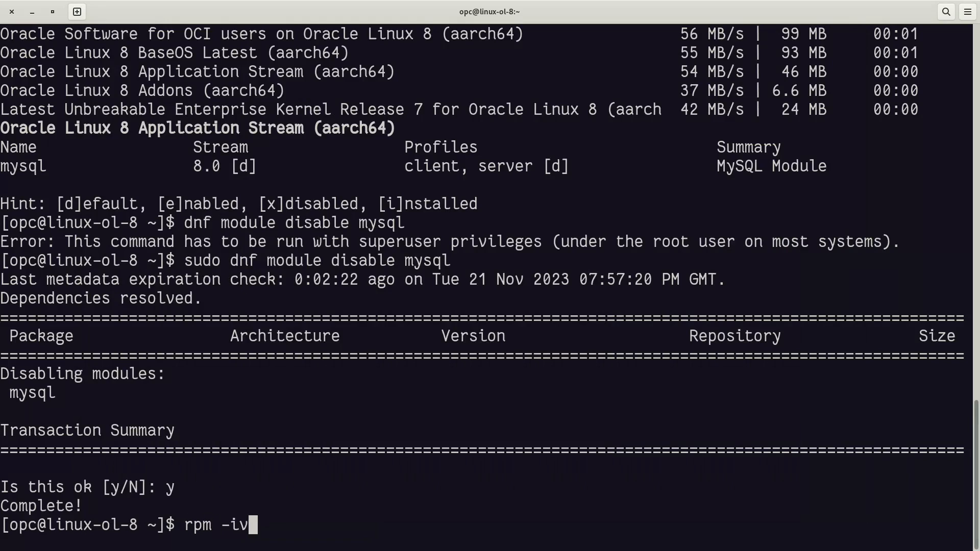
text(h https://dev.mysql.com/get/mysql80-community-release-el8-9.noarch.rpm)
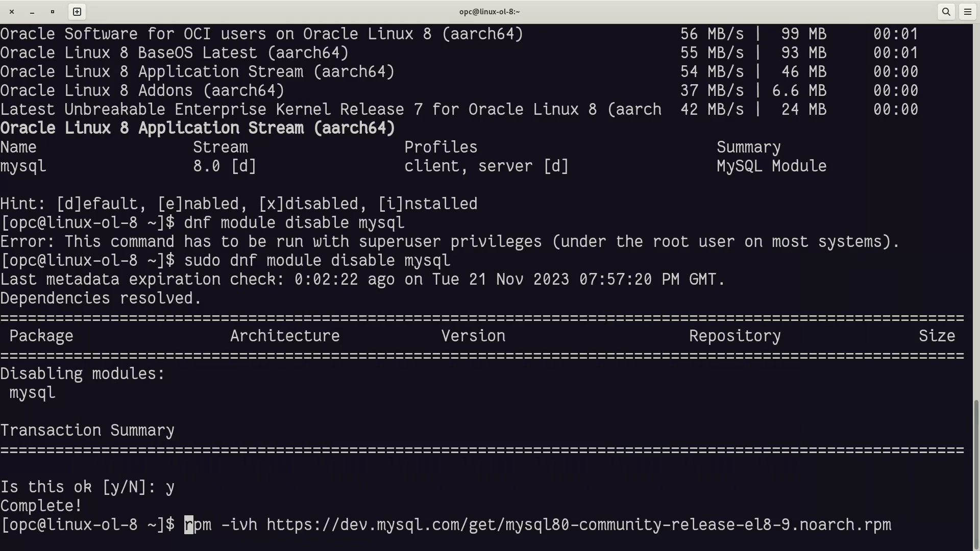
text(sudo)
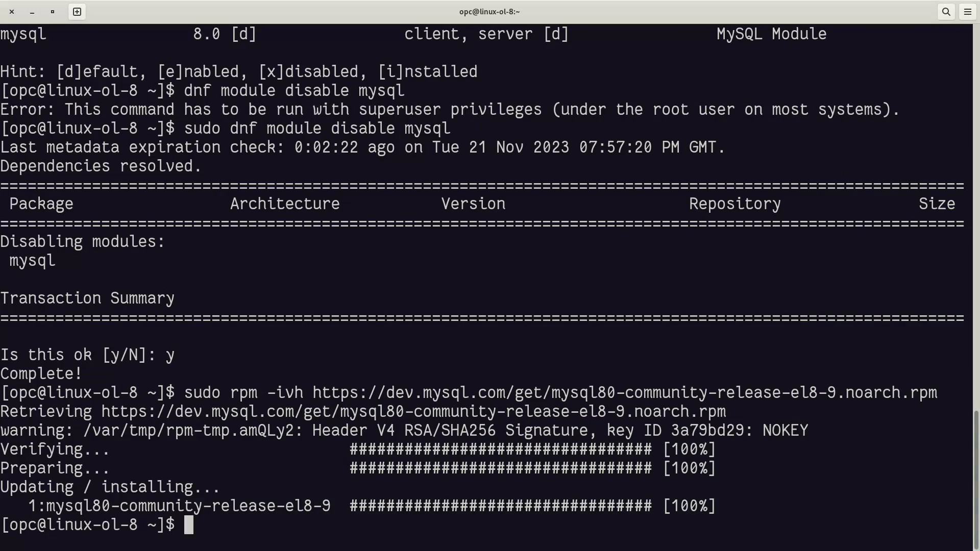
text(sudo dnf module disable mysql)
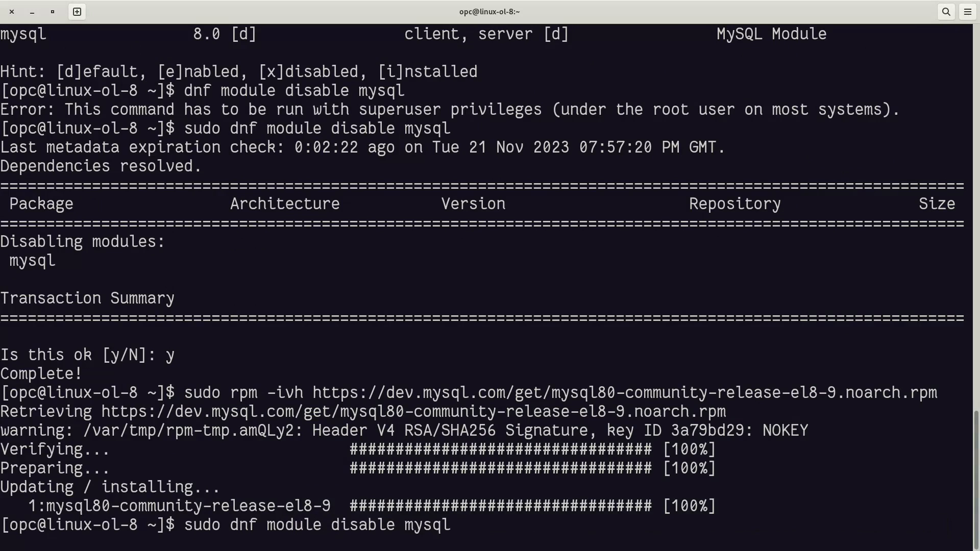
Run 'sudo dnf install mysql-server', see 8.0.35 offered, and decline with n
text(sudo dnf install mysql-server)
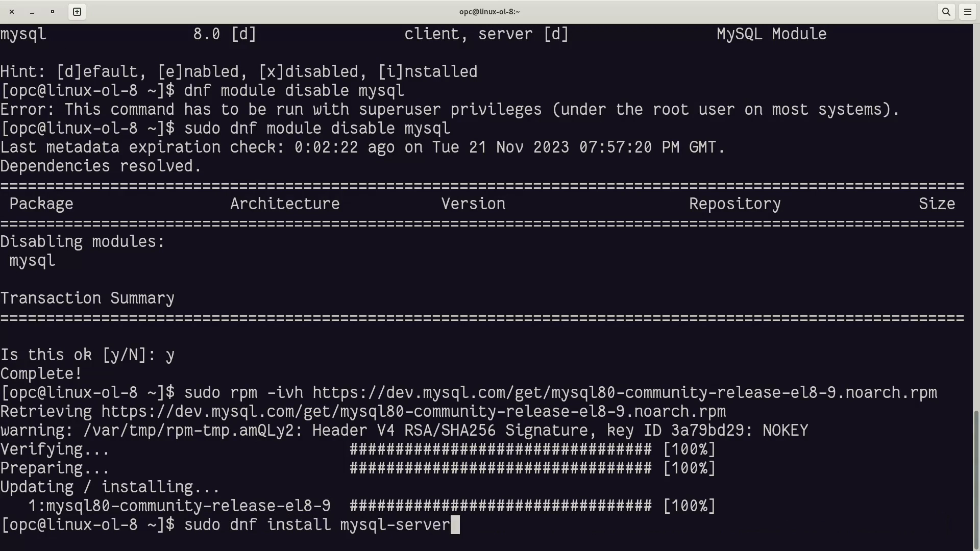
key(Return)
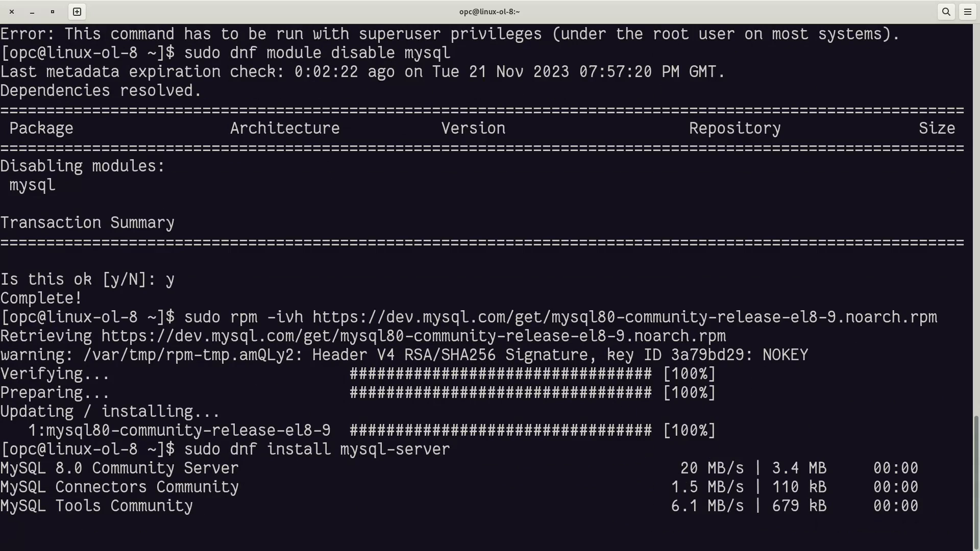
scroll(down, 3)
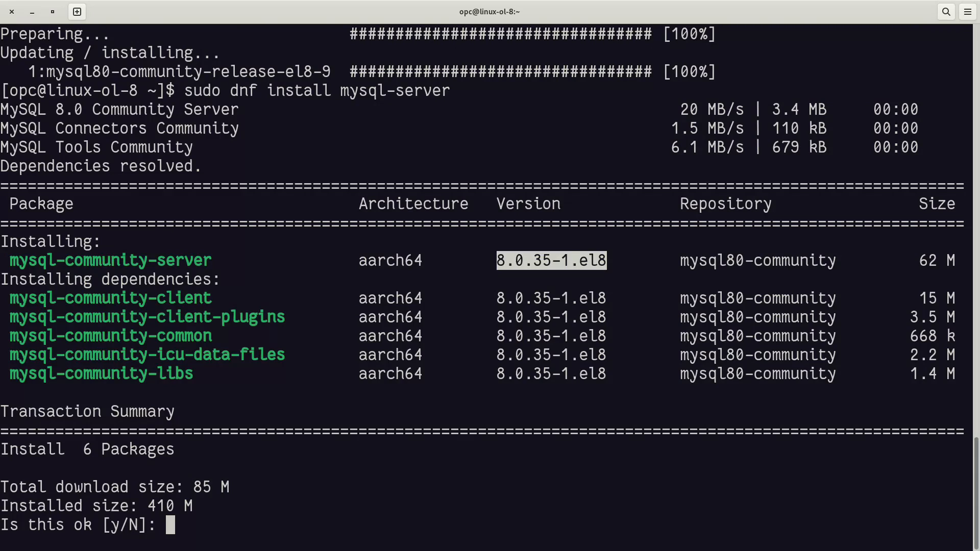
text(n)
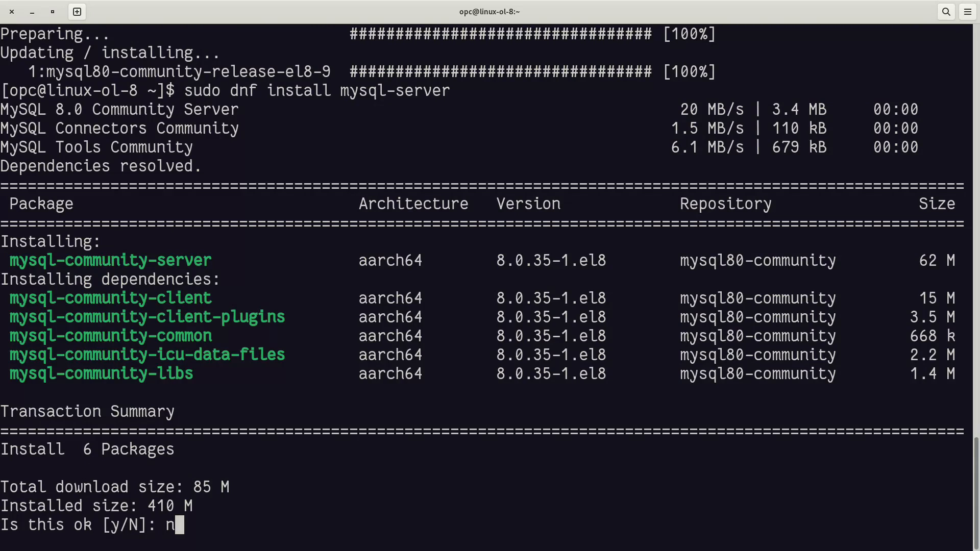
key(Return)
text(sudo dnf install mysql-server)
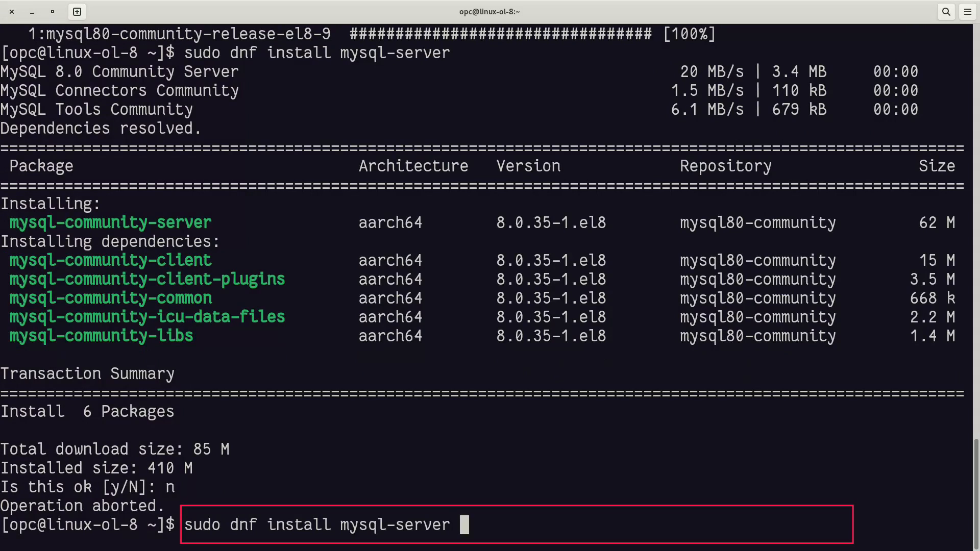
Install mysql-server with --enablerepo=mysql-innovation-community, confirming y to get version 8.2.0
text(--enab)
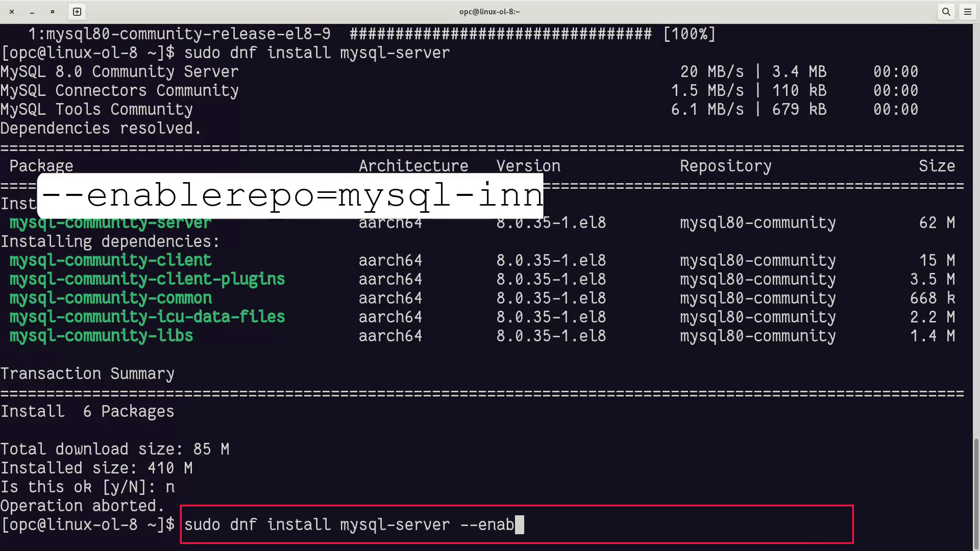
text(lerepo=mysql)
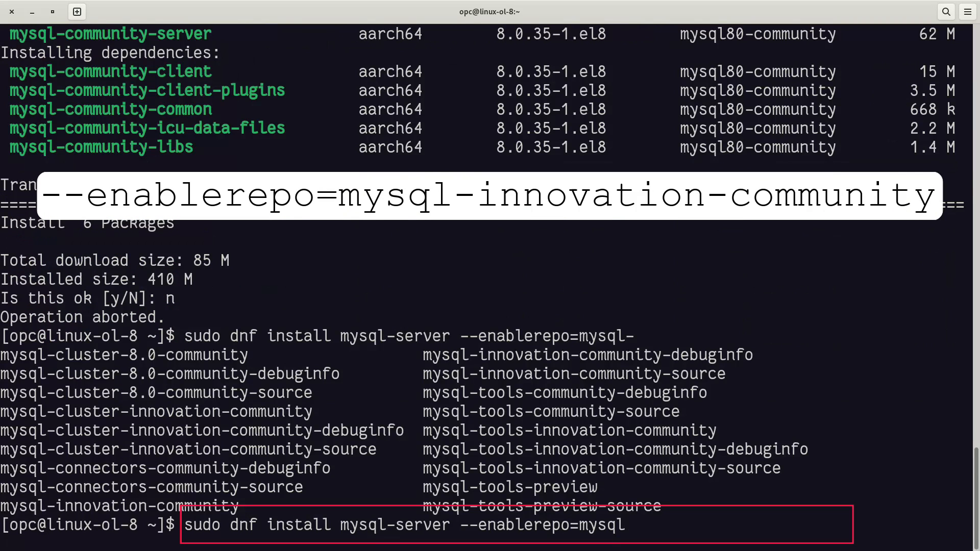
text(=)
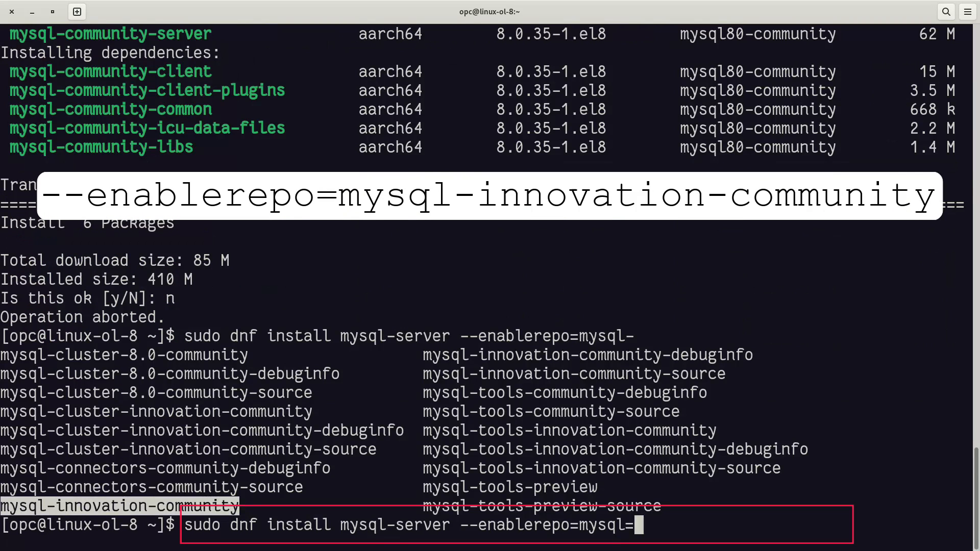
key(BackSpace)
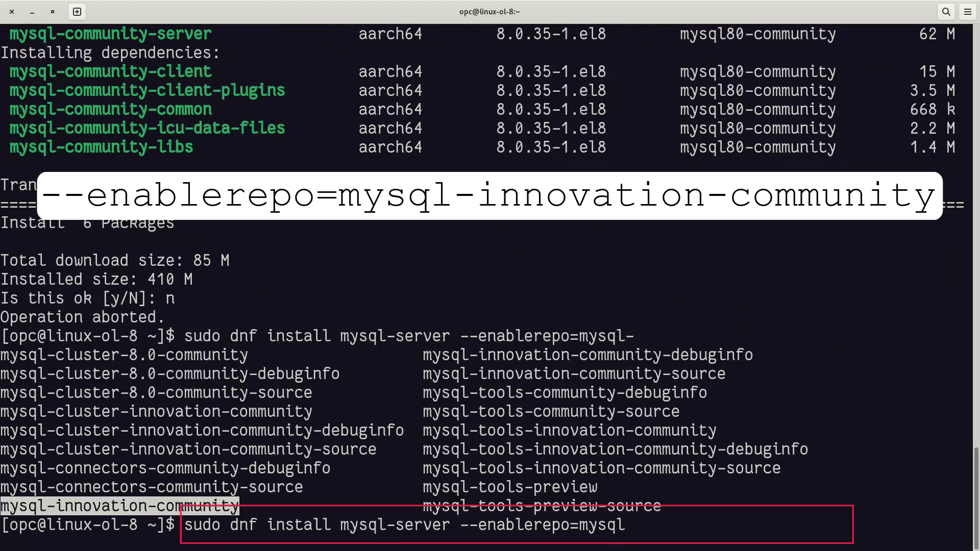
text(m)
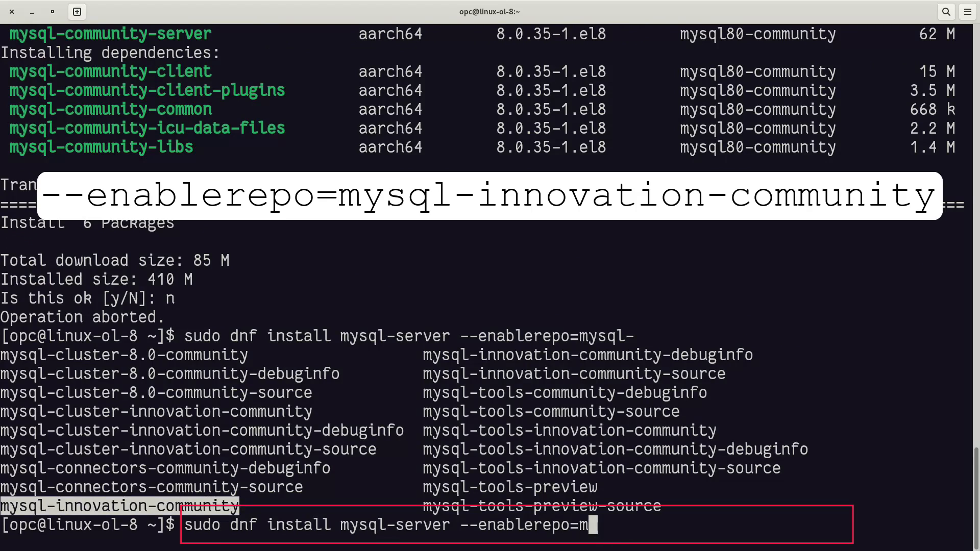
text(ysql-innovation-community)
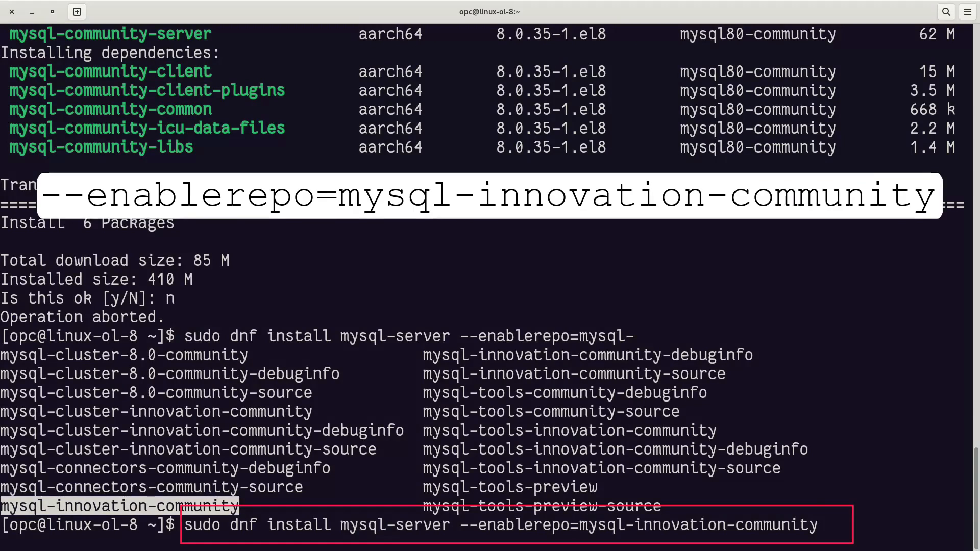
key(Return)
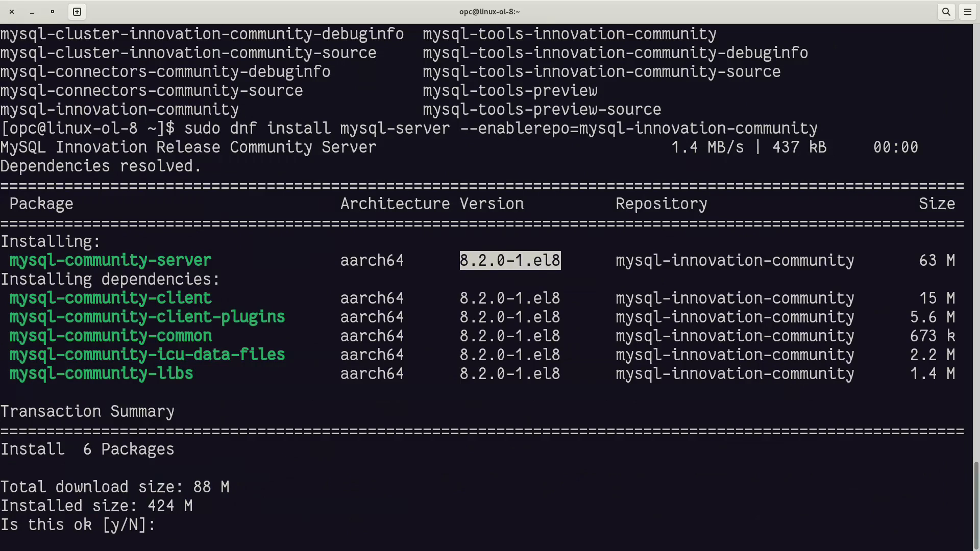
text(y)
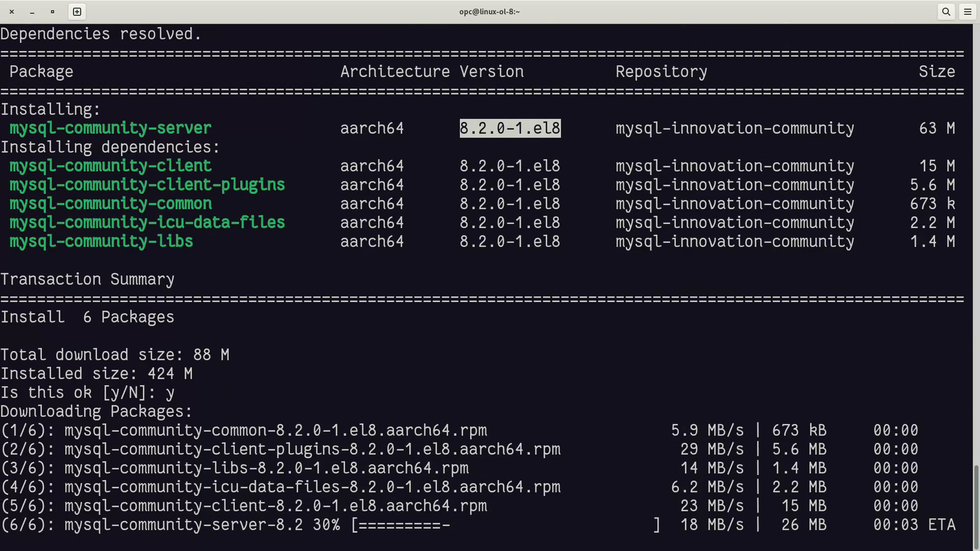
scroll(down, 3)
text(sudo dnf install mysql-)
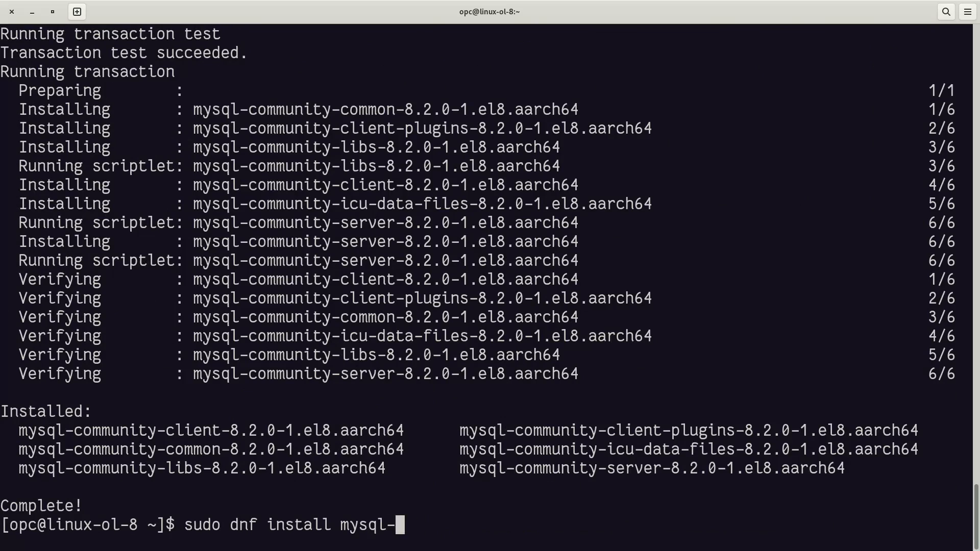
Run 'sudo dnf install mysql-shell', note 8.0.35 offered, decline and recall the command
text(shell)
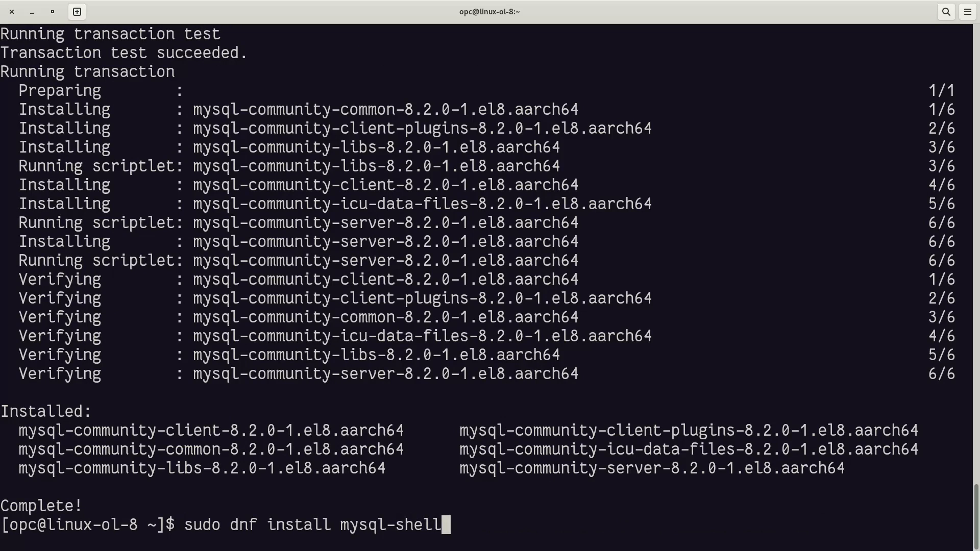
key(Return)
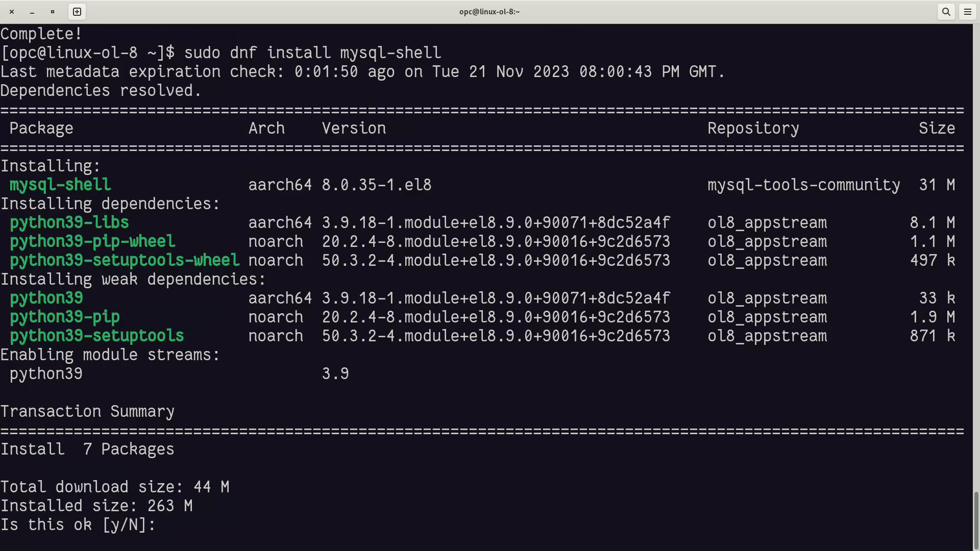
double_click(377, 184)
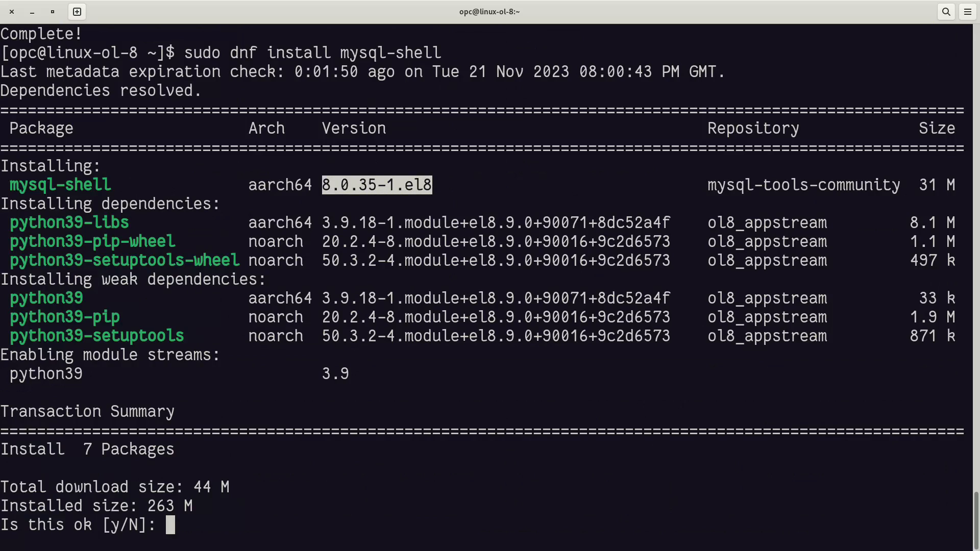
text(n)
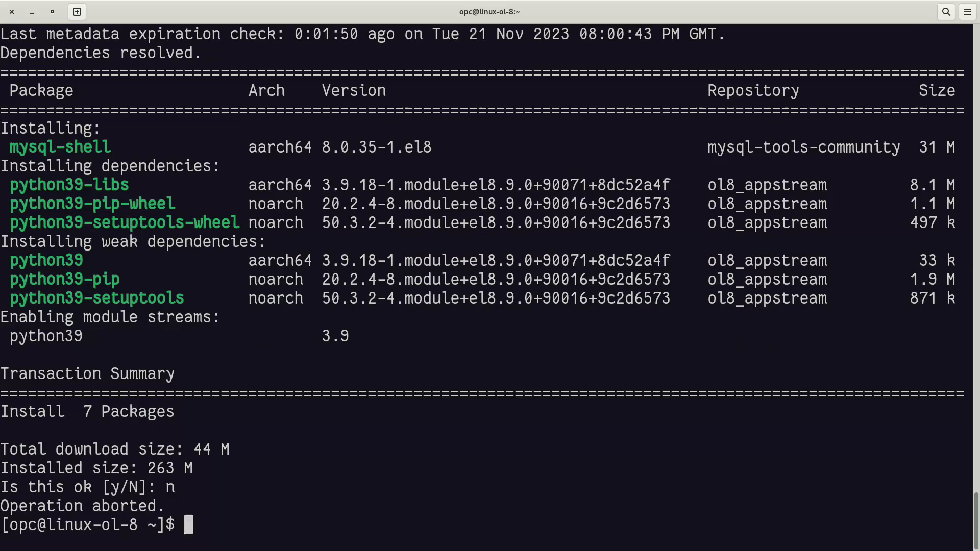
text(sudo dnf install mysql-shell)
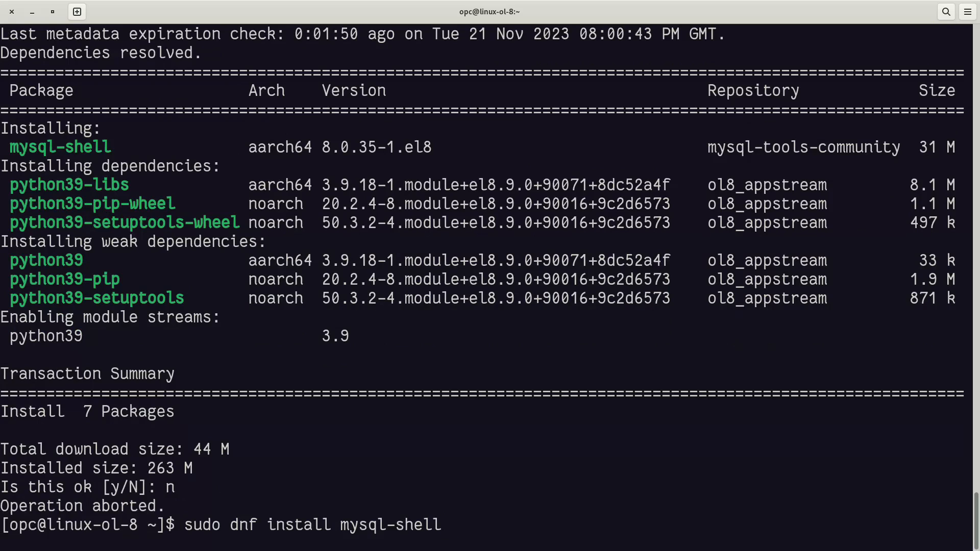
Install mysql-shell 8.2.0 with --enablerepo=mysql-tools-innovation-community and confirm
text(--enablere)
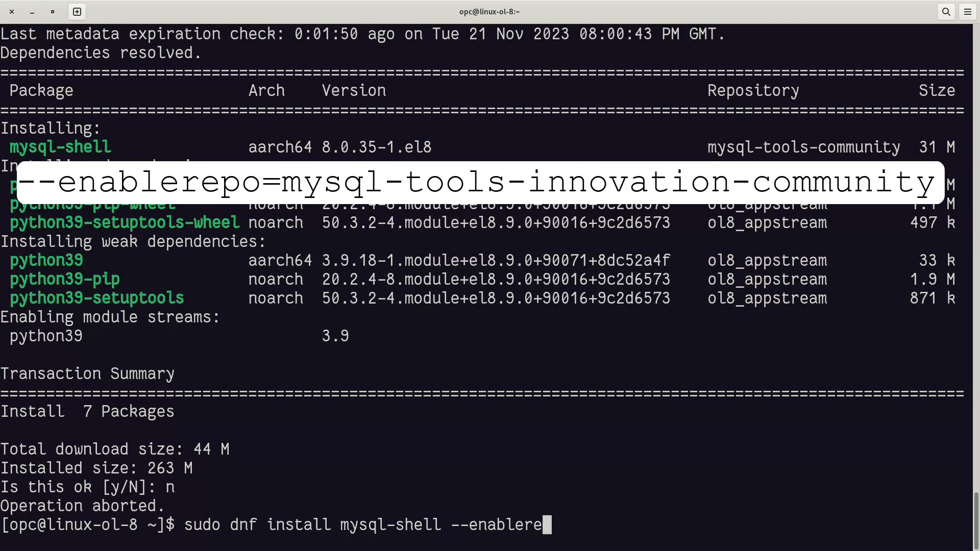
text(po=mysql-too)
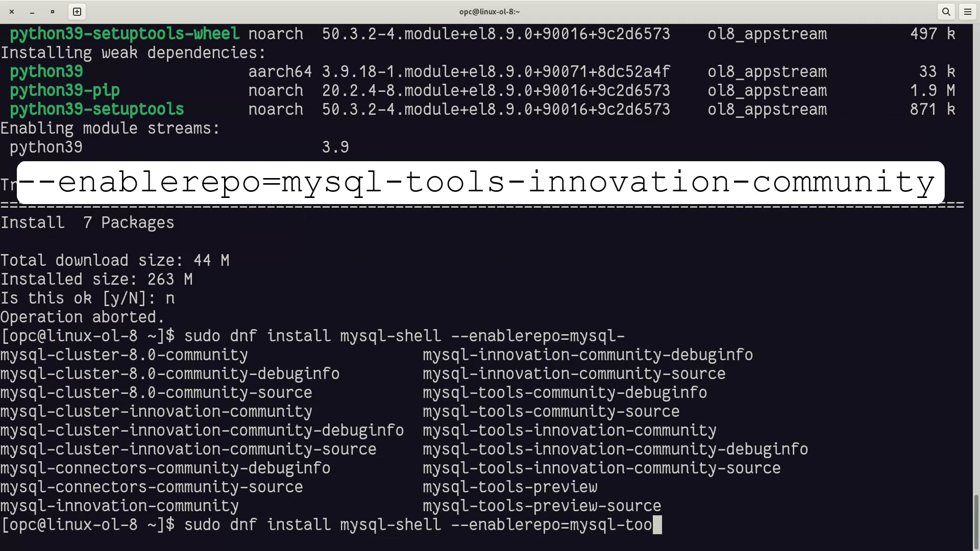
text(ls)
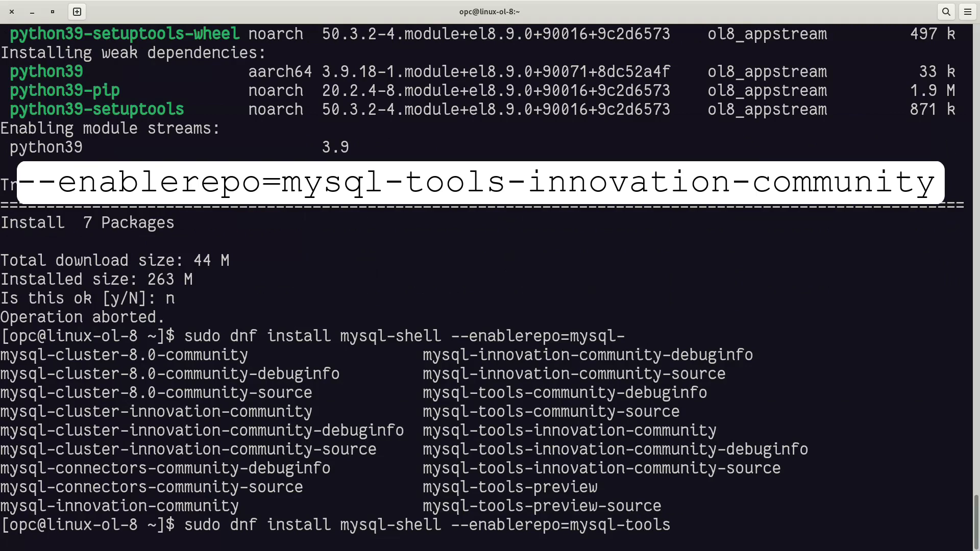
text(-innovation-co)
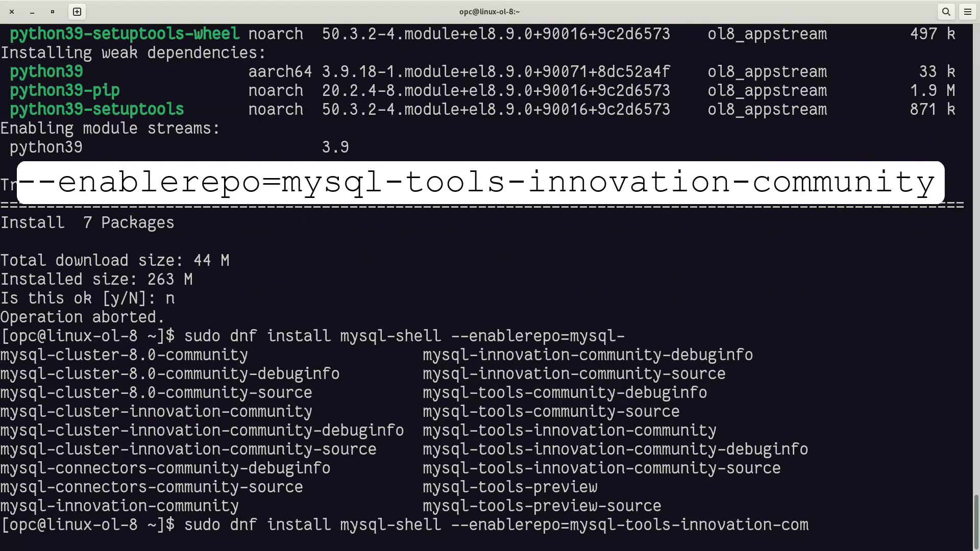
text(munity)
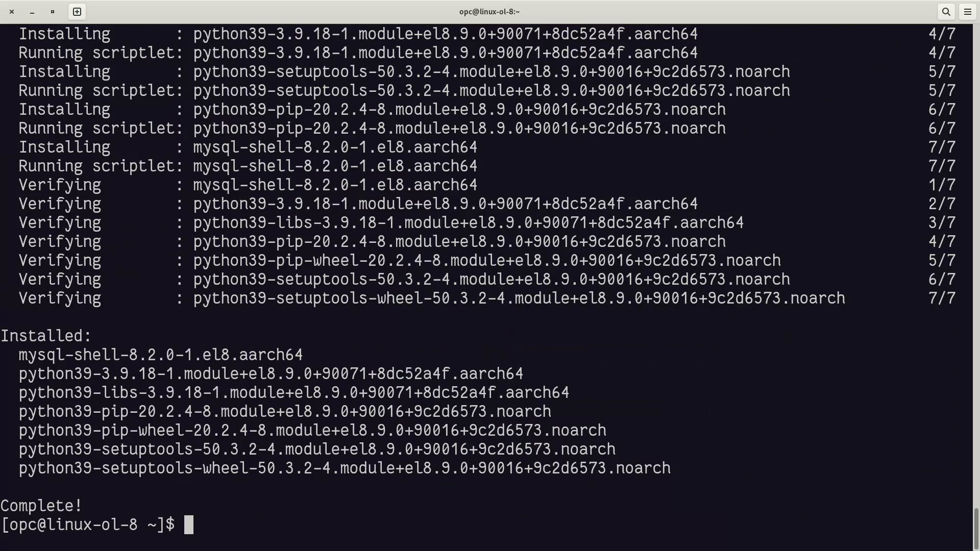
Run 'mysqlsh --version' to confirm MySQL Shell Ver 8.2.0
text(mysql)
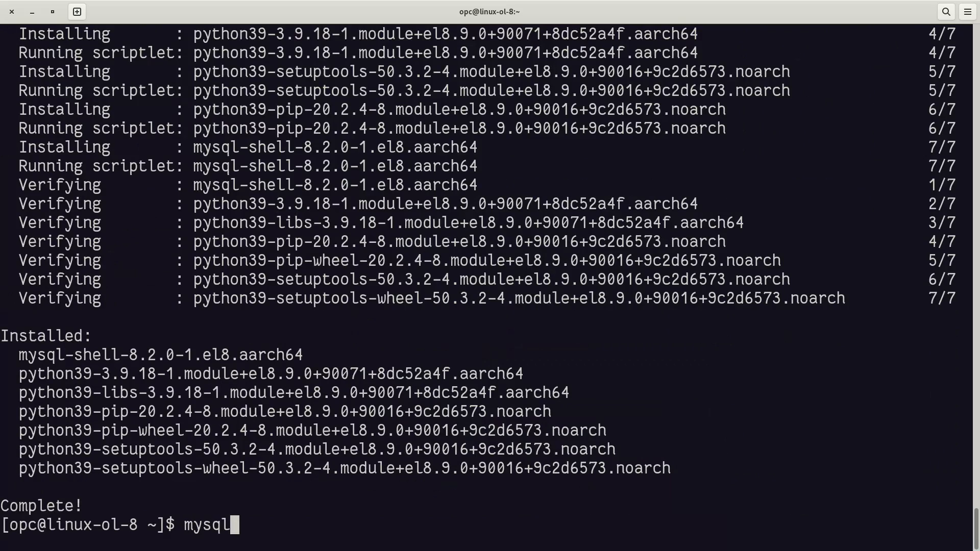
text(sh -)
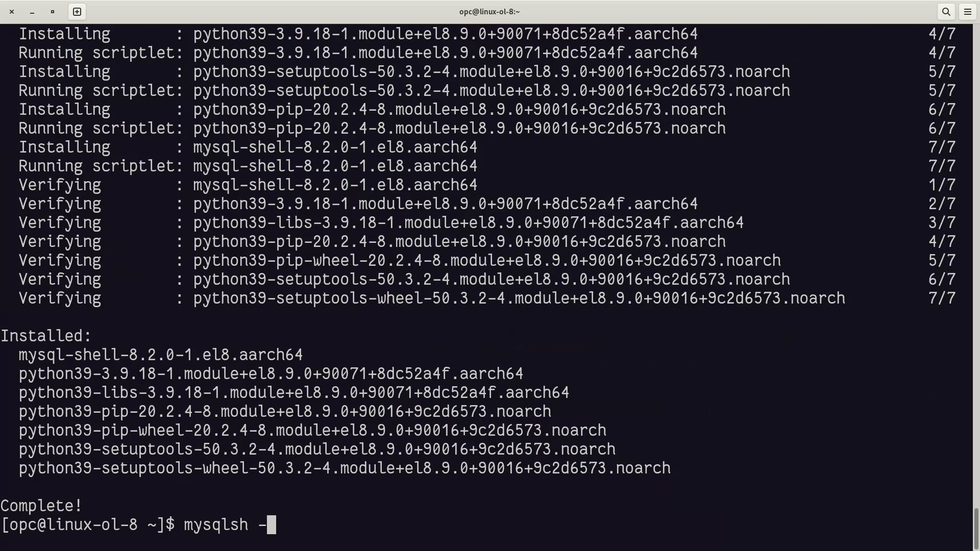
text(-version)
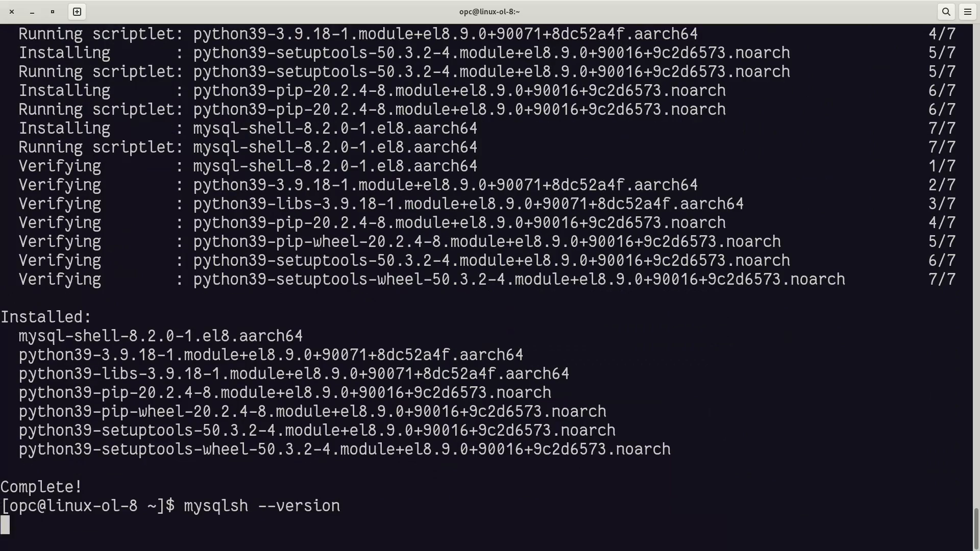
key(Return)
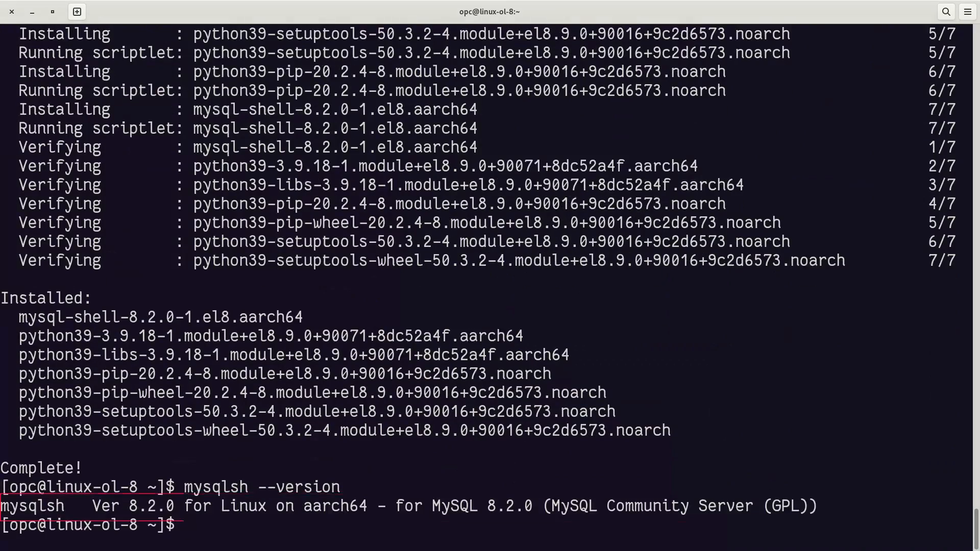